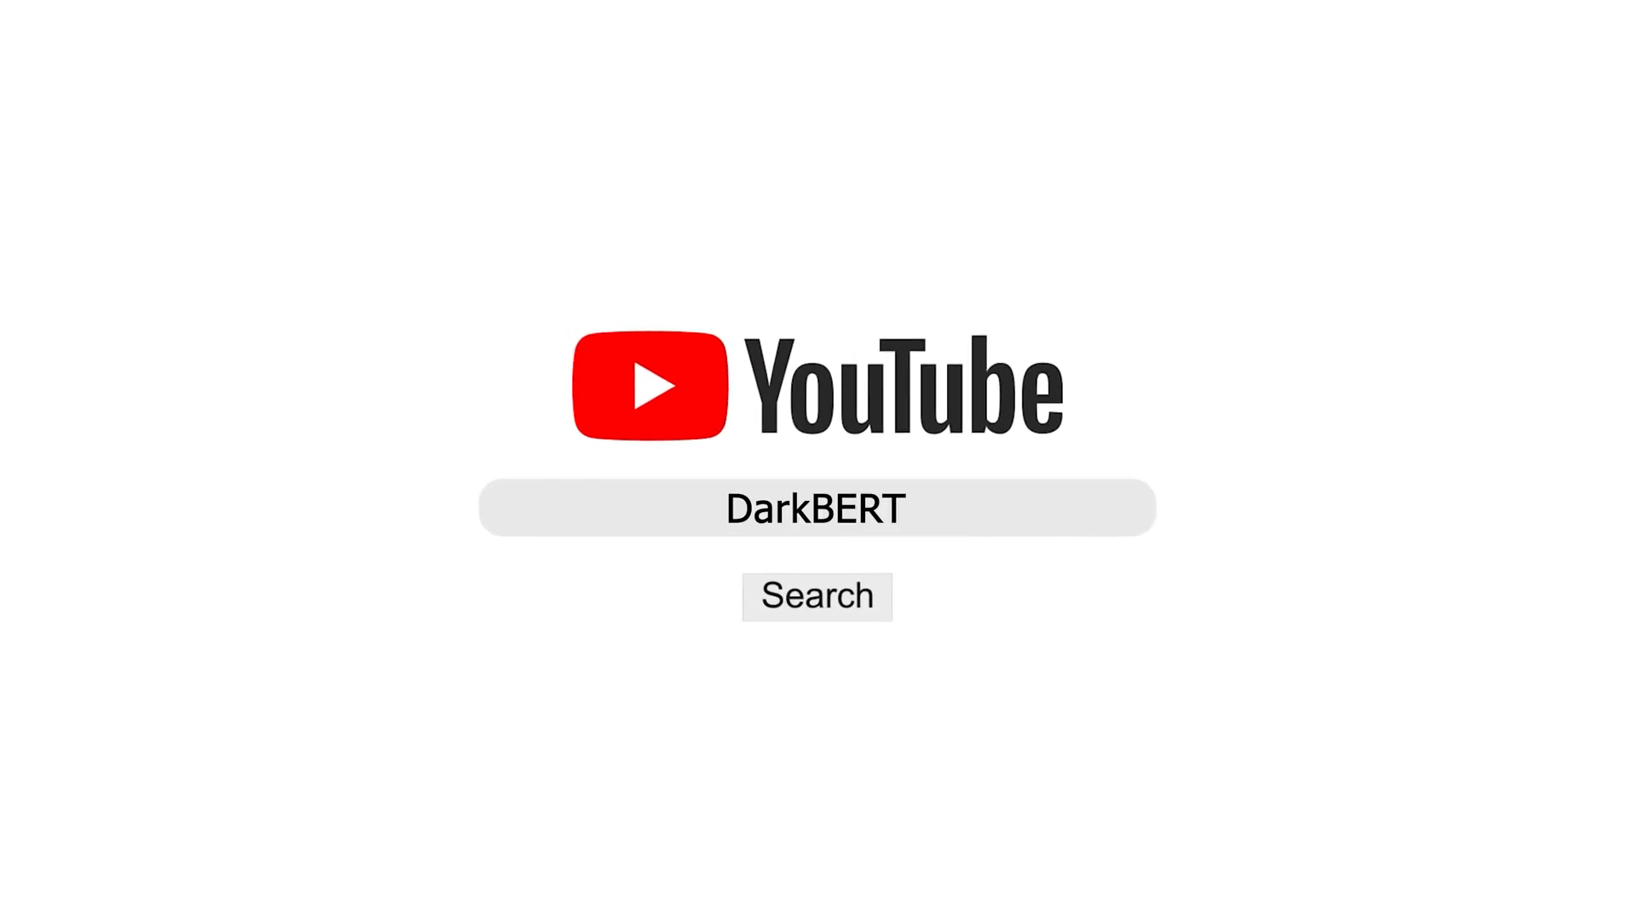
{"action": "left_click", "coordinate": [816, 596]}
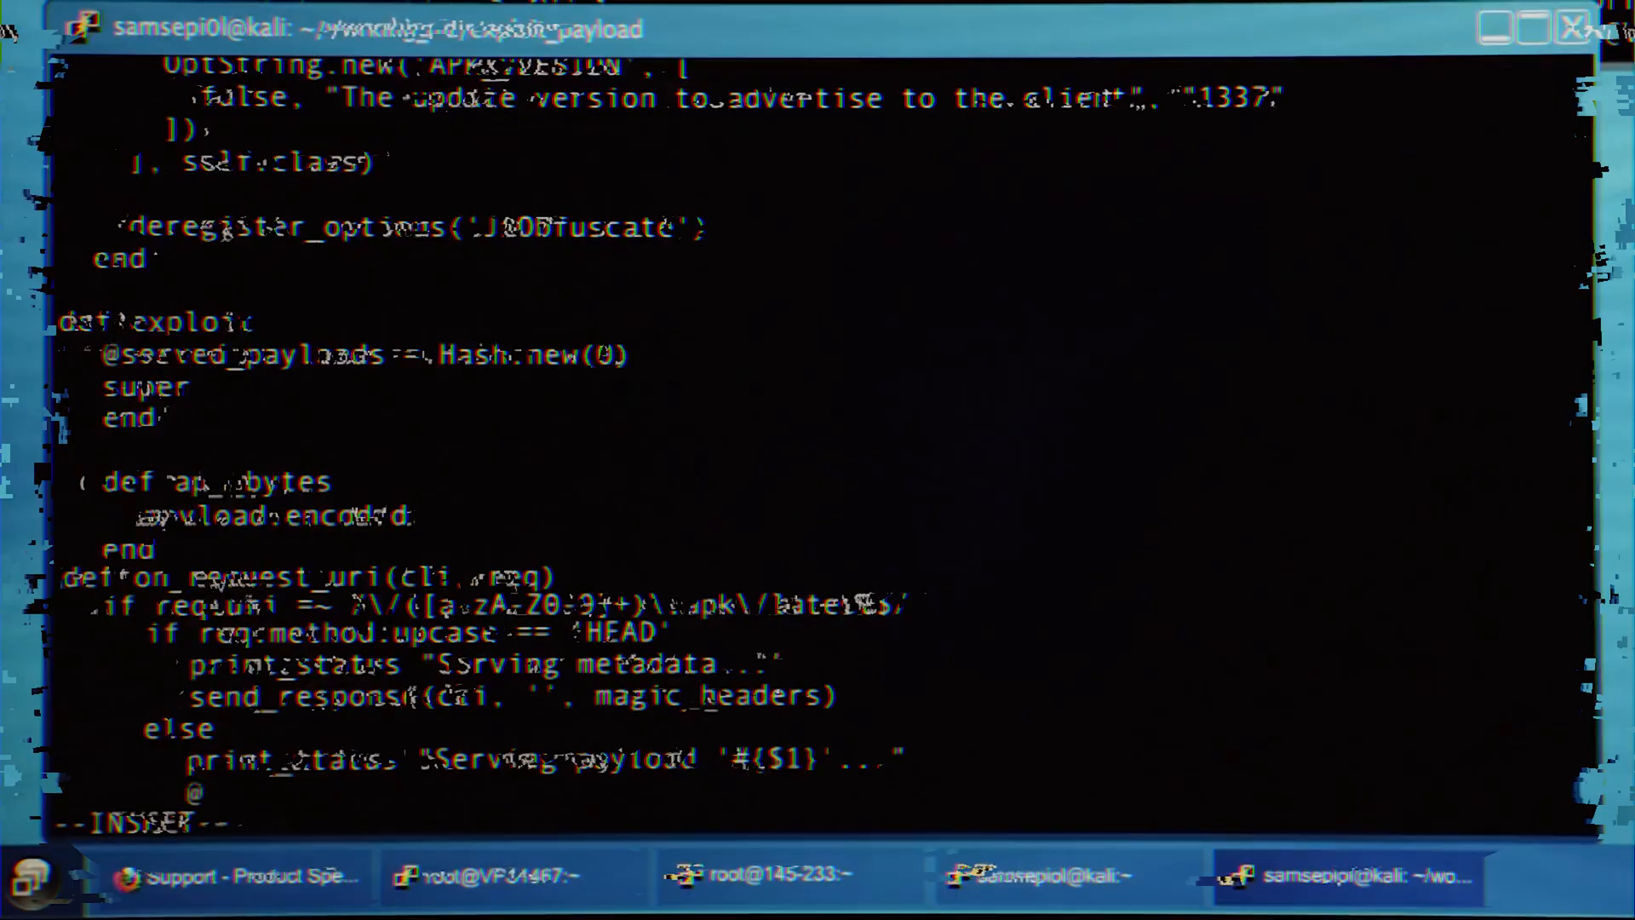
{"action": "type", "text": "@served_pa"}
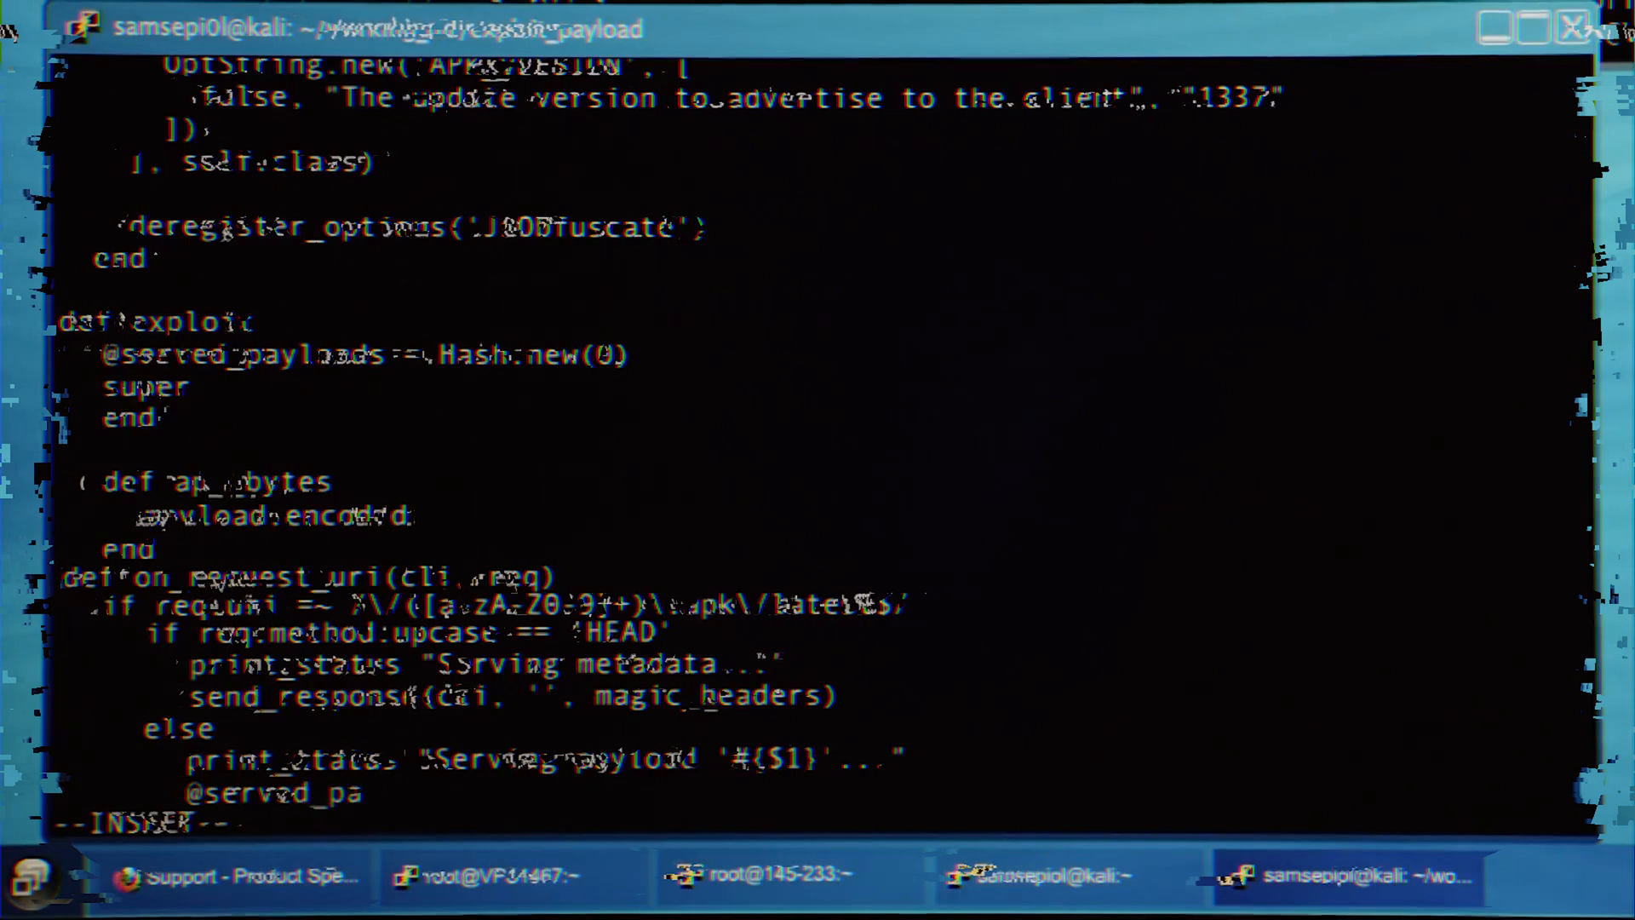